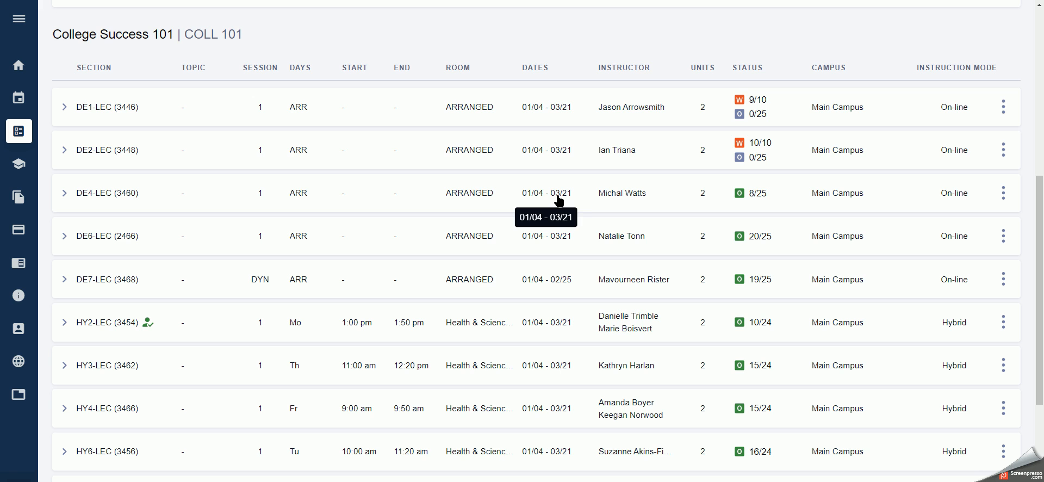
mouse_move(967, 69)
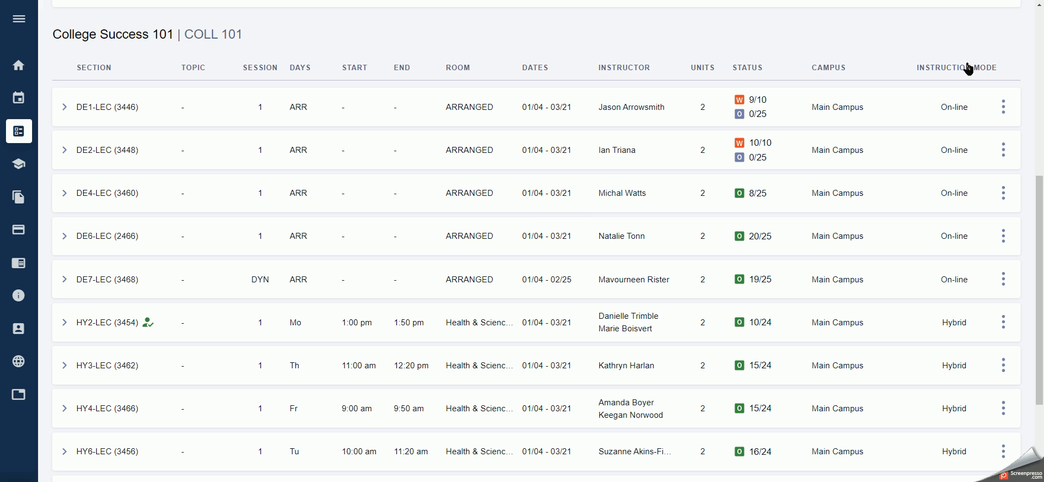
mouse_move(755, 69)
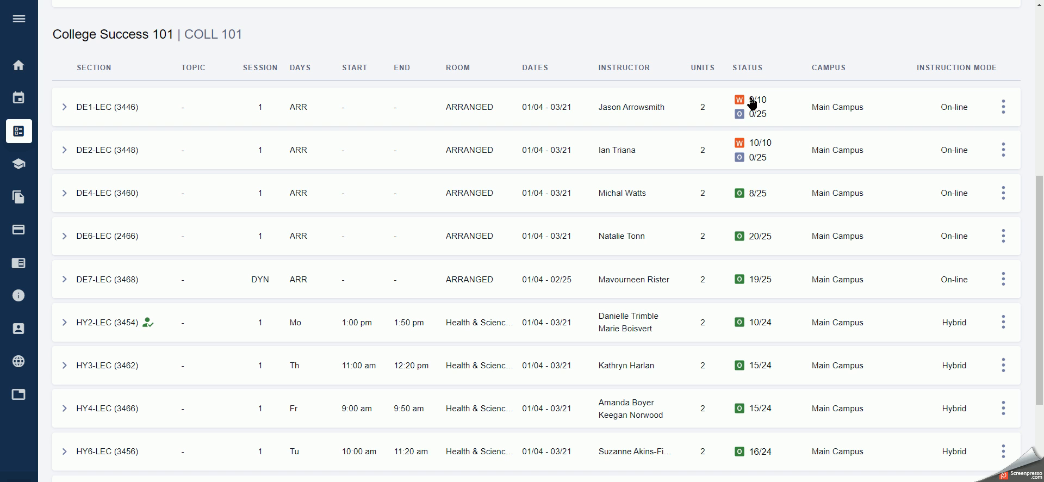
mouse_move(757, 334)
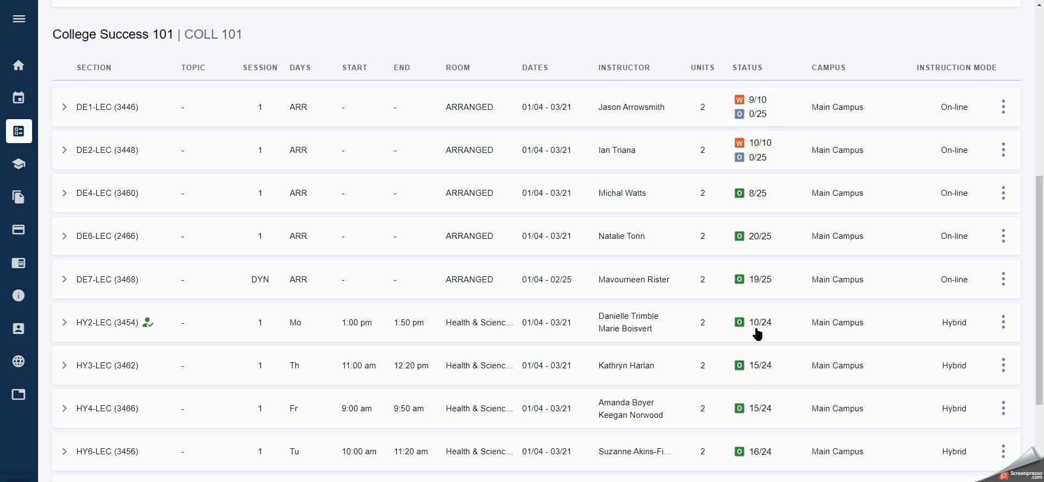
mouse_move(750, 113)
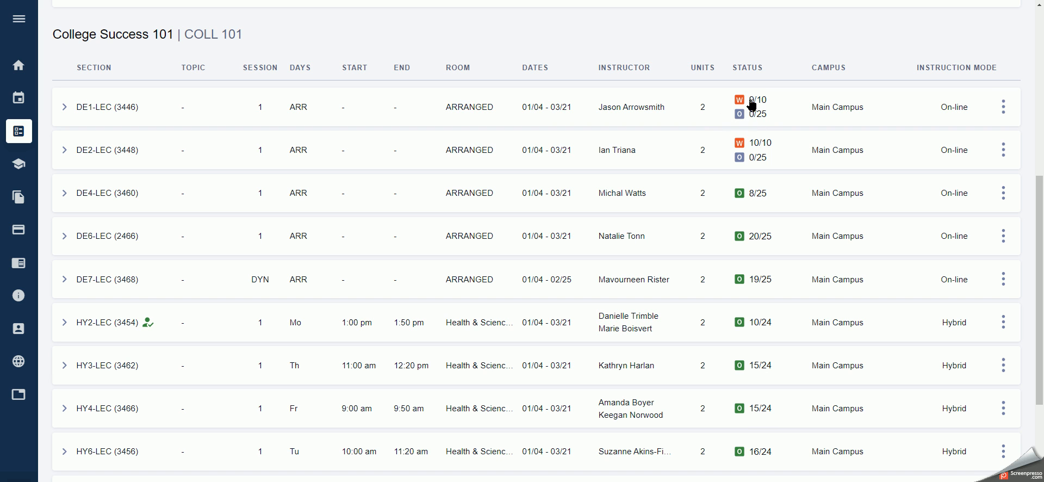
mouse_move(751, 108)
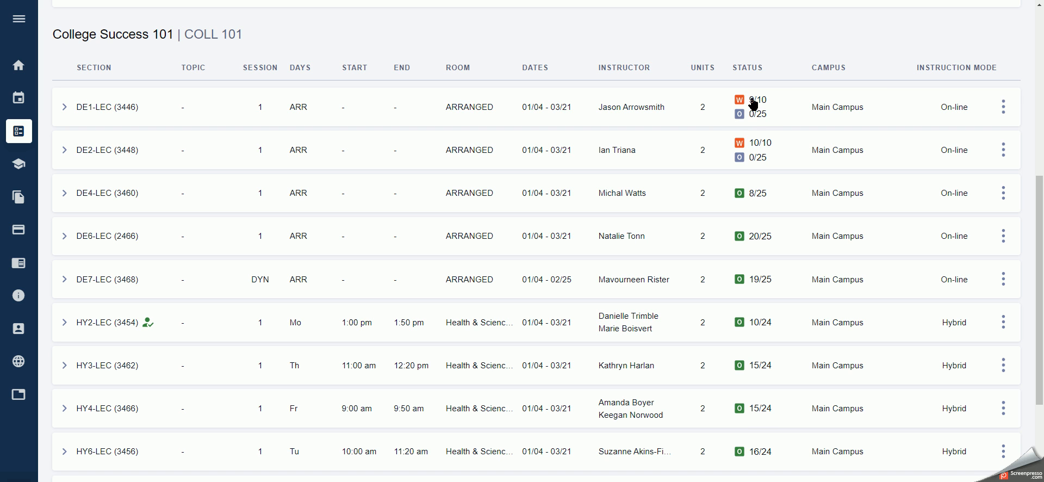
mouse_move(697, 75)
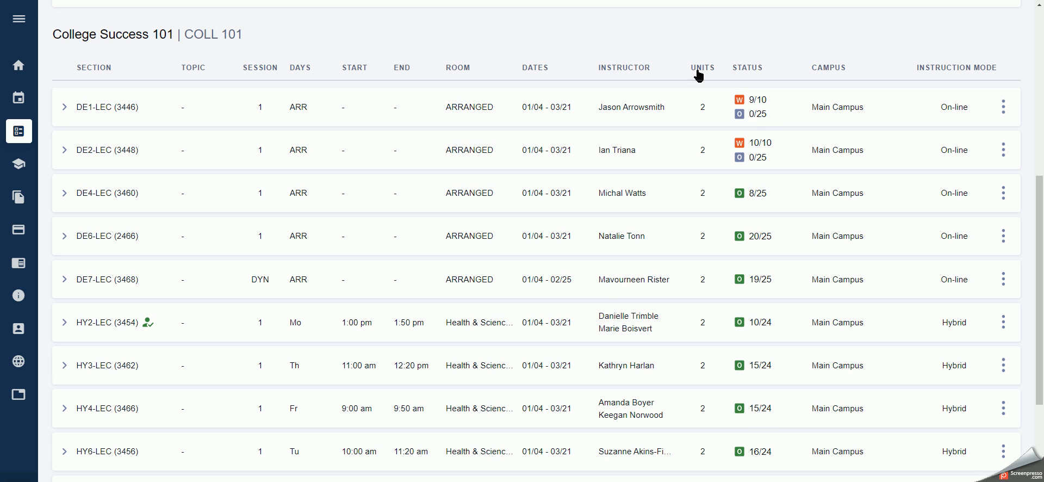
mouse_move(641, 365)
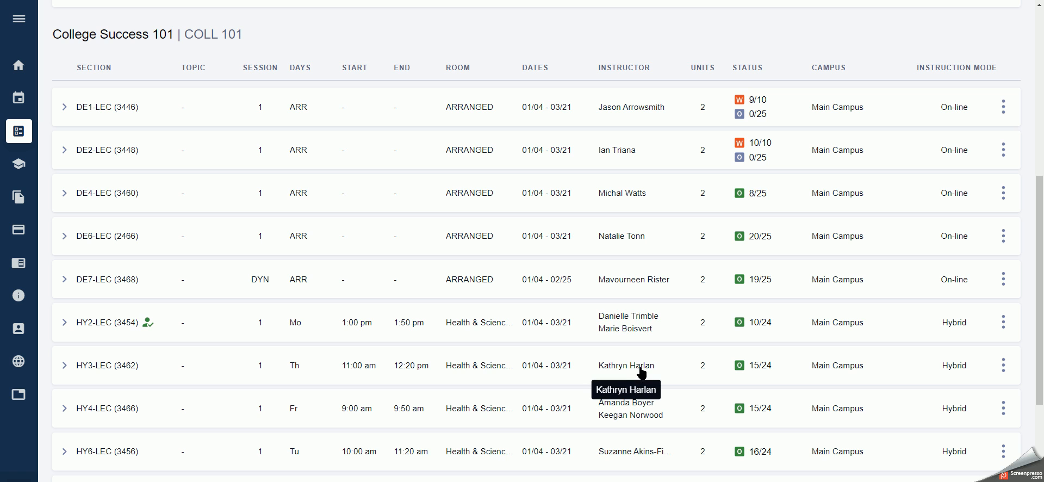
mouse_move(217, 149)
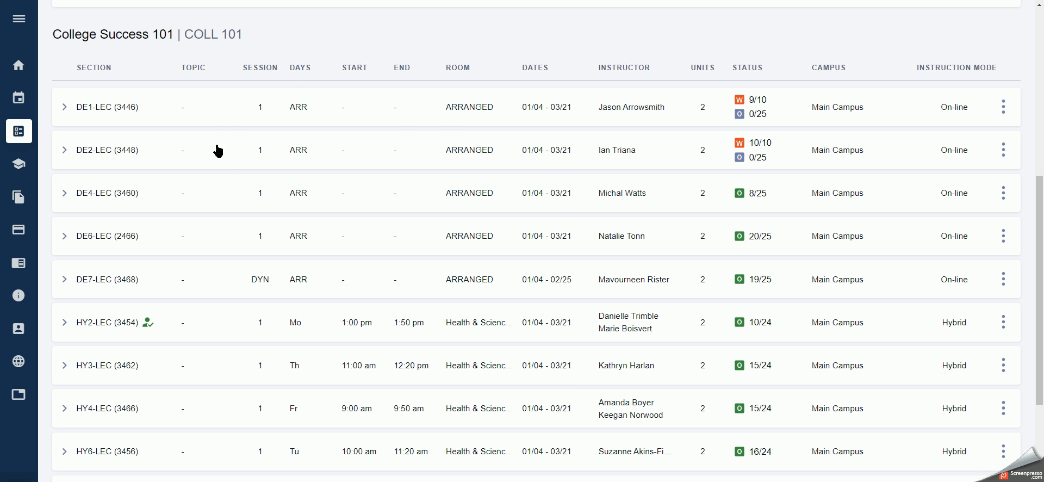
mouse_move(785, 247)
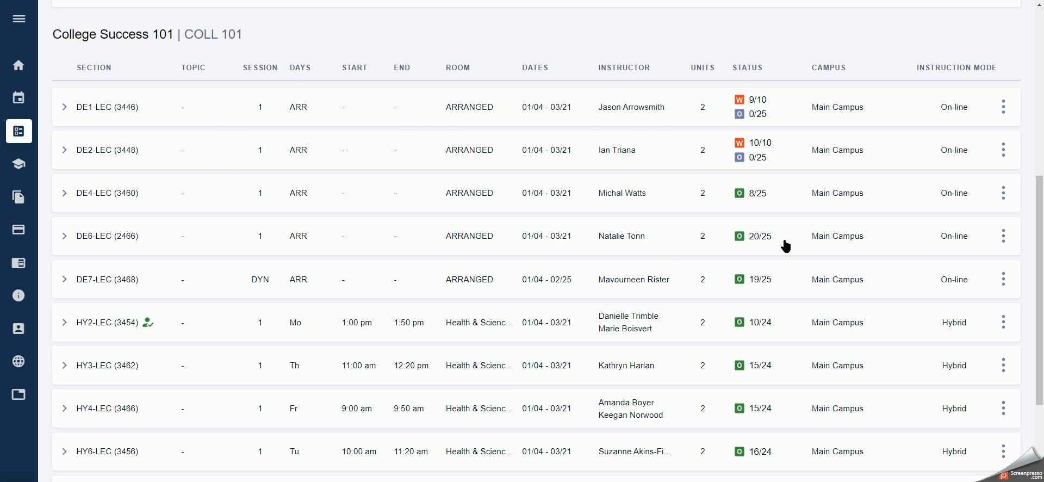
mouse_move(644, 165)
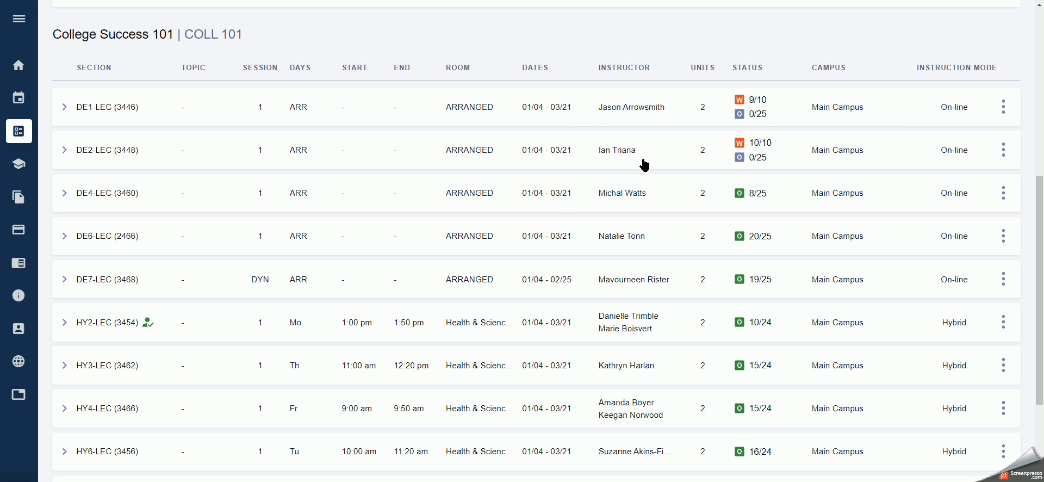
mouse_move(825, 107)
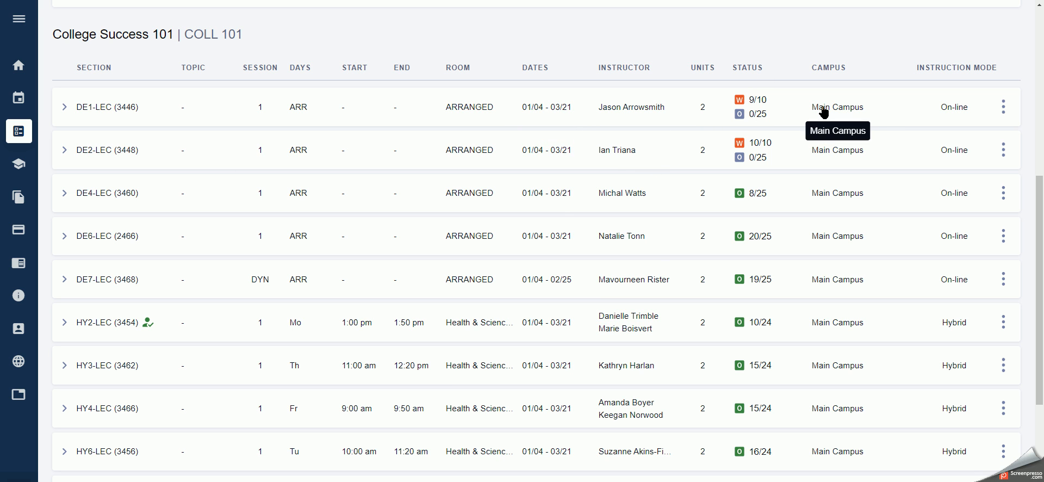
Step: Expand section DE1-LEC (3446) to view its class information and description
click(64, 106)
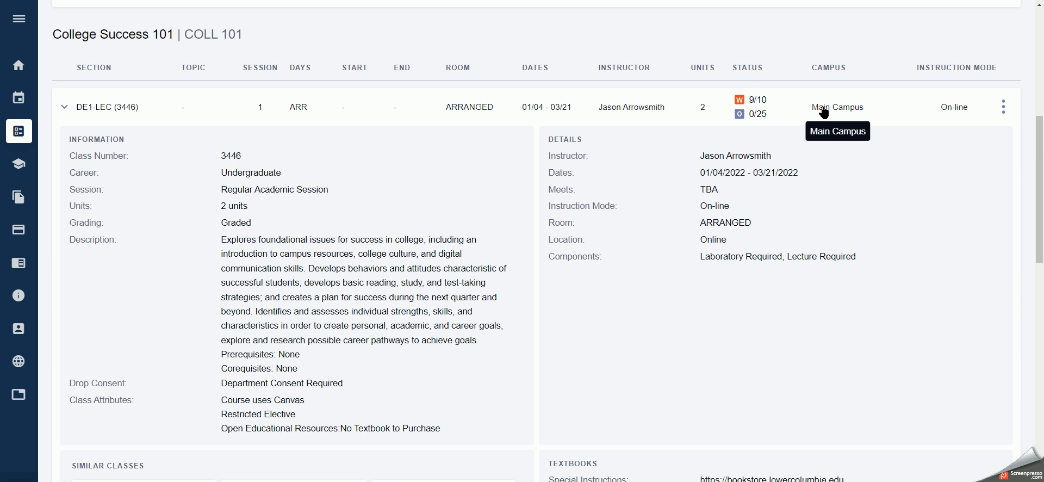
mouse_move(548, 143)
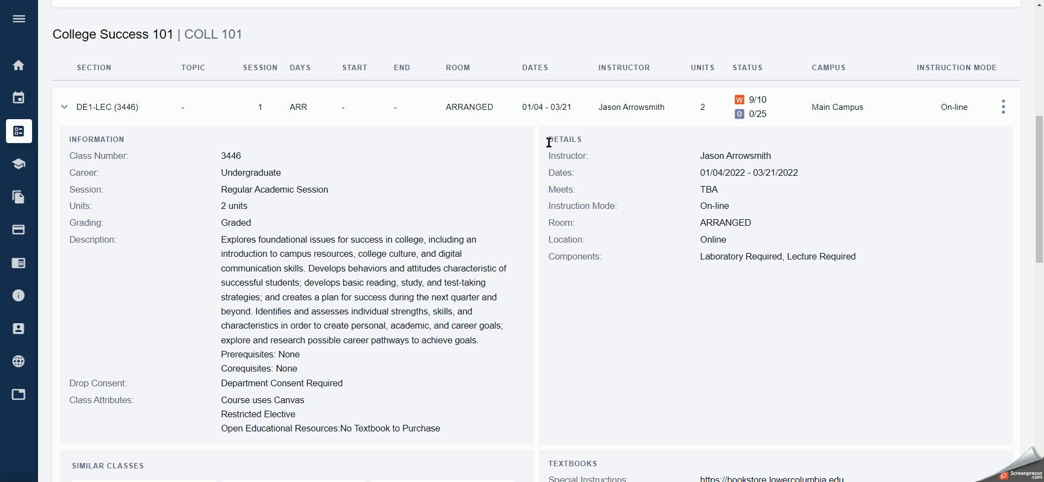
mouse_move(560, 153)
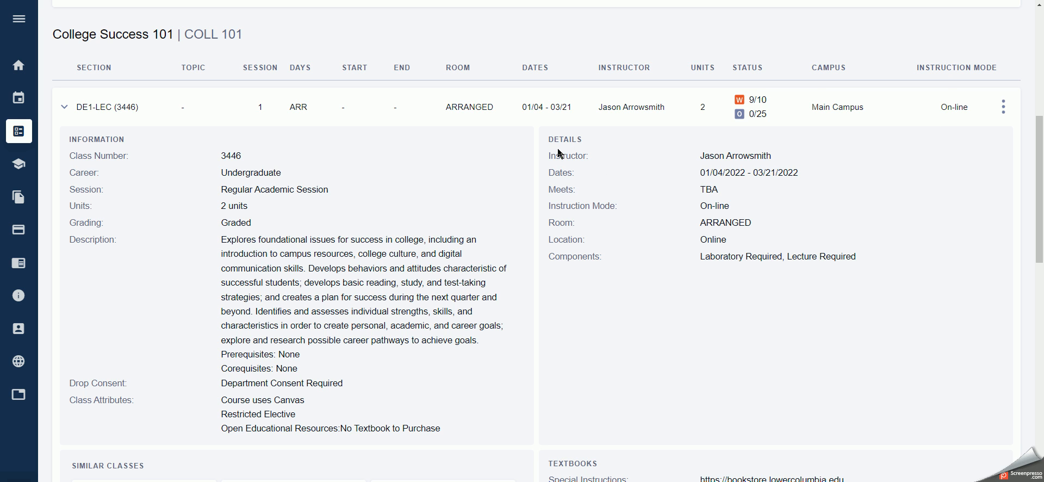
mouse_move(572, 232)
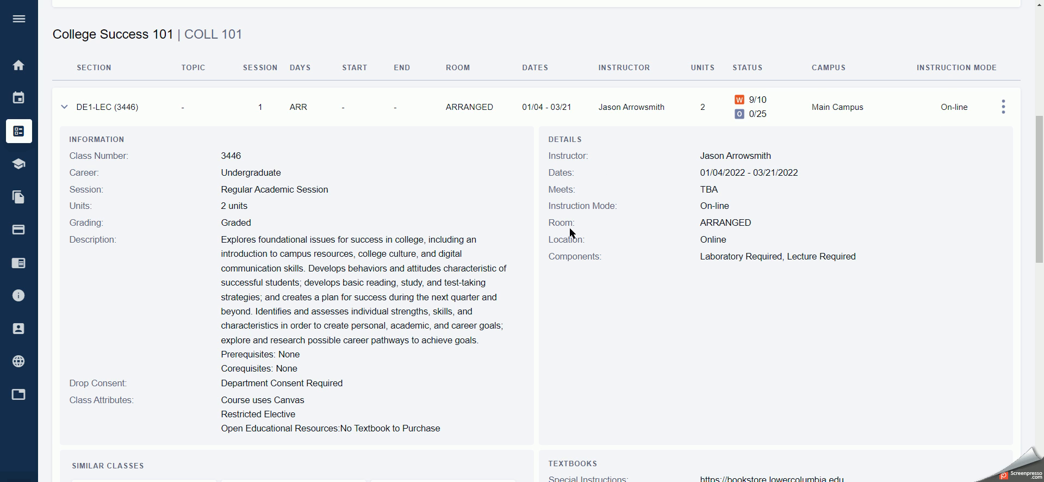
double_click(707, 189)
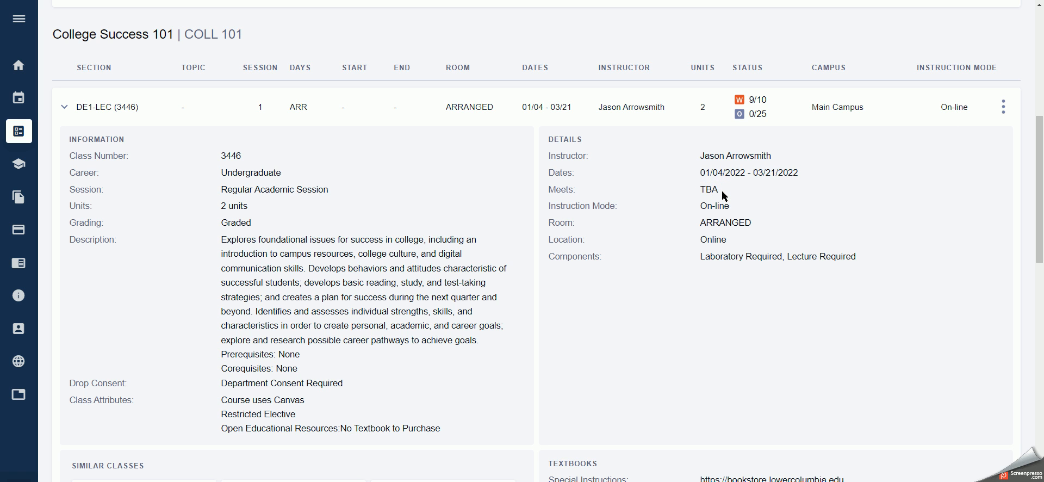
mouse_move(732, 221)
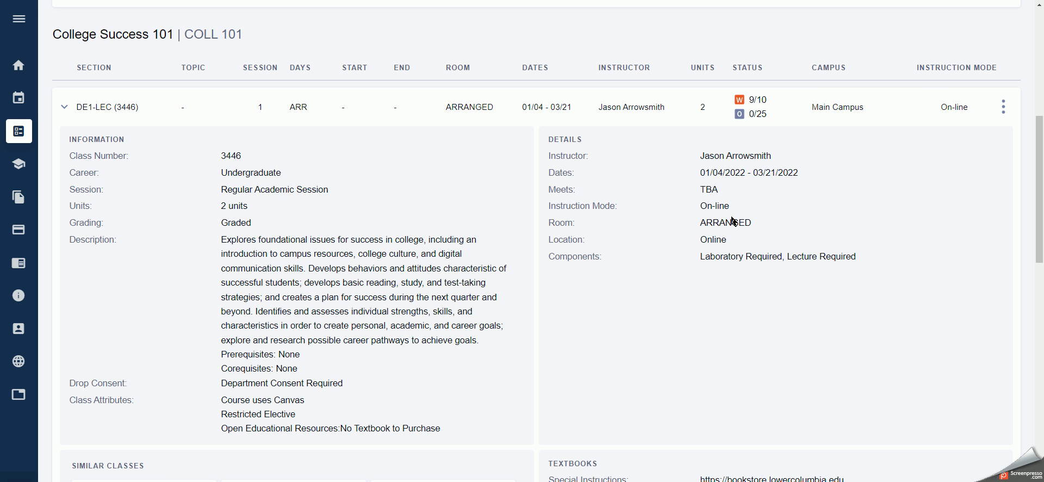
mouse_move(163, 201)
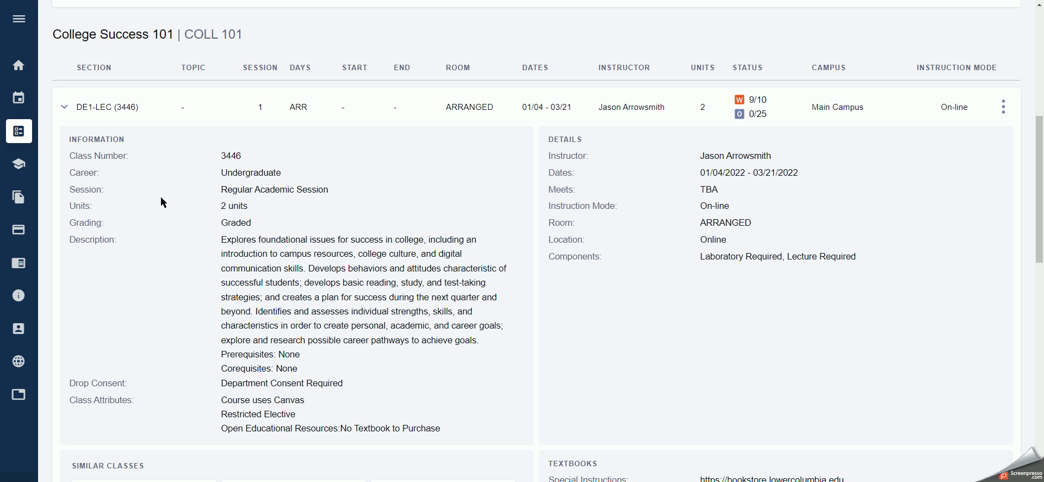
mouse_move(210, 252)
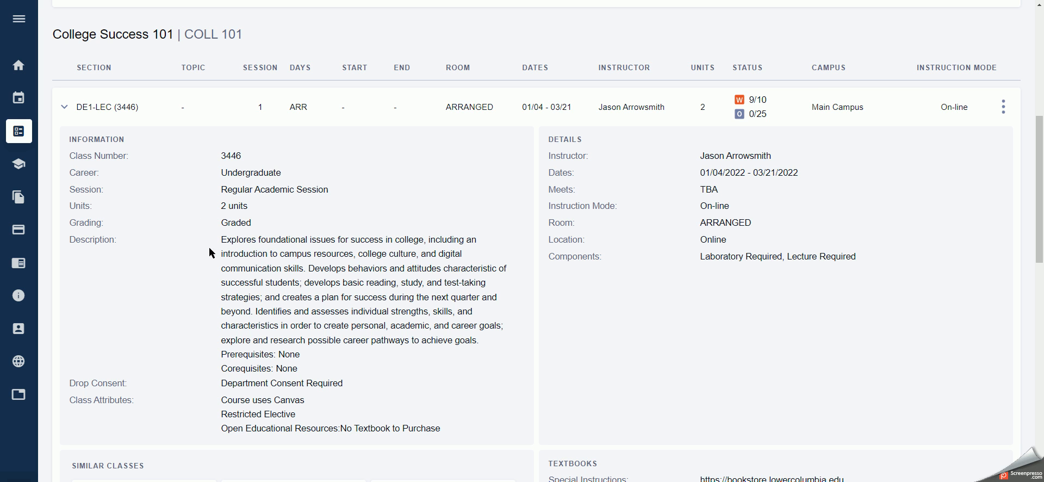
Step: Highlight and deselect the course description, then collapse the DE1-LEC (3446) details
drag(222, 239, 478, 340)
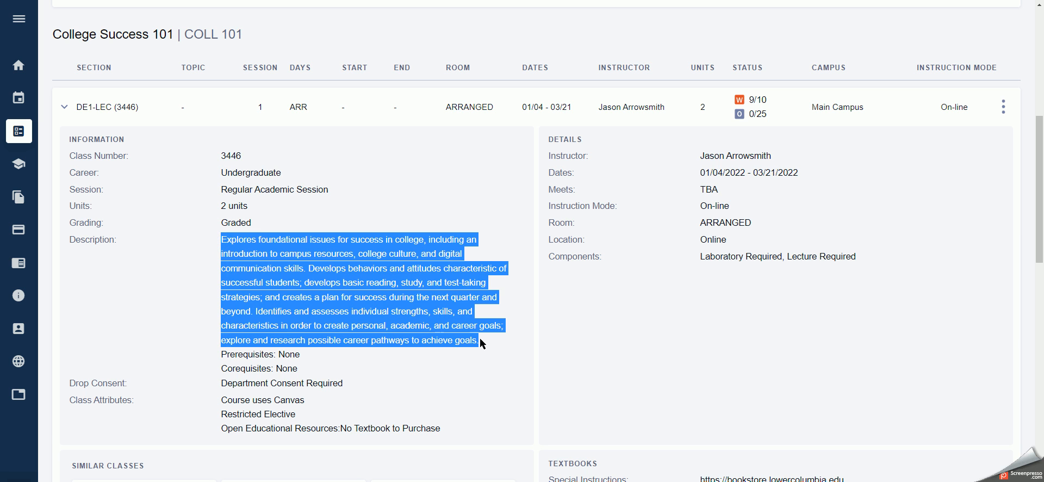
click(426, 296)
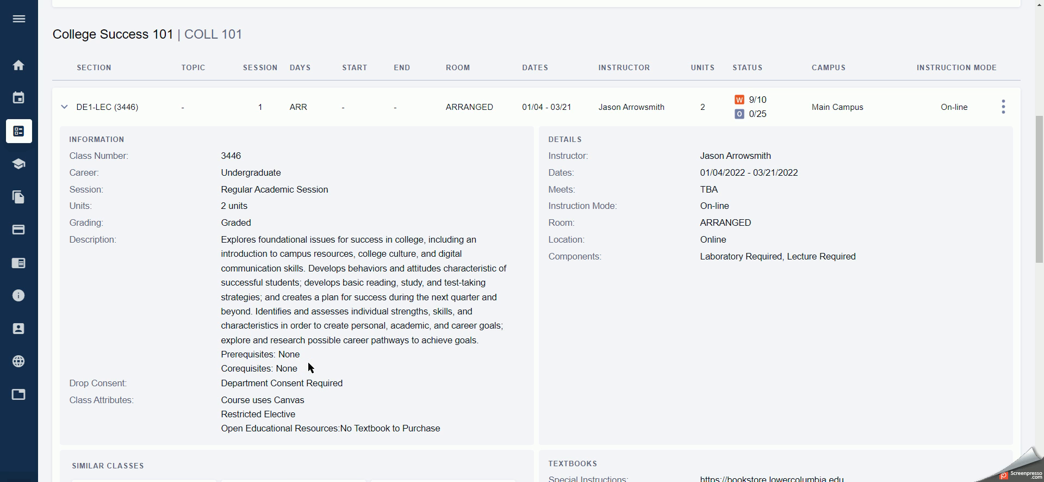
mouse_move(95, 429)
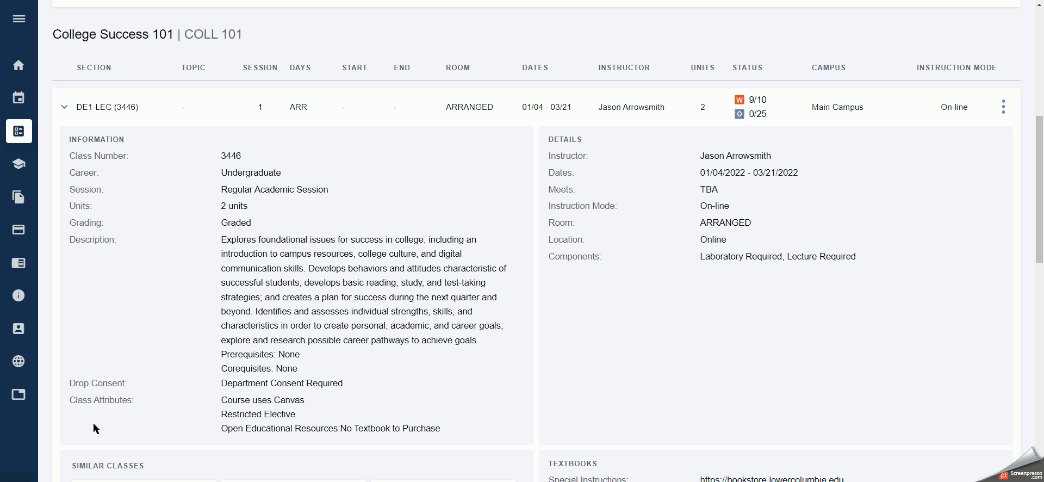
mouse_move(361, 410)
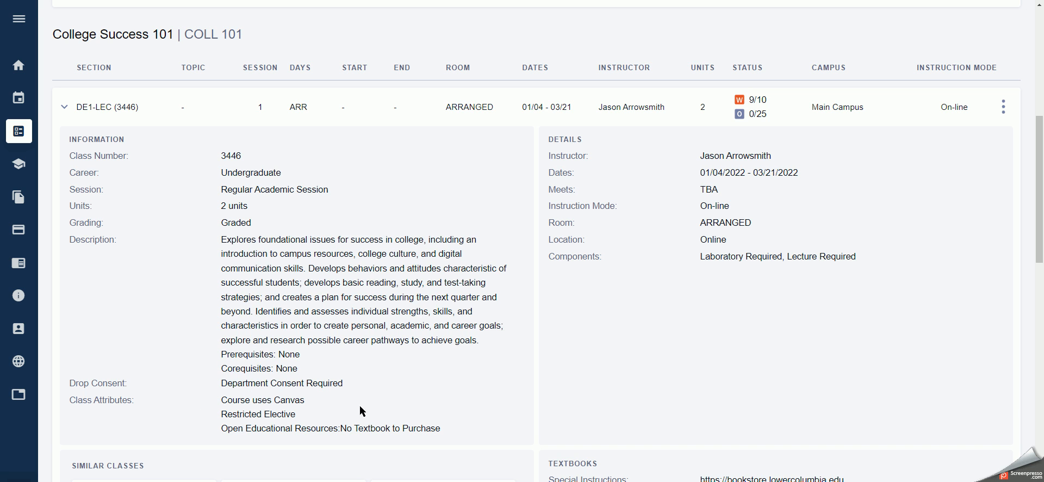
mouse_move(247, 412)
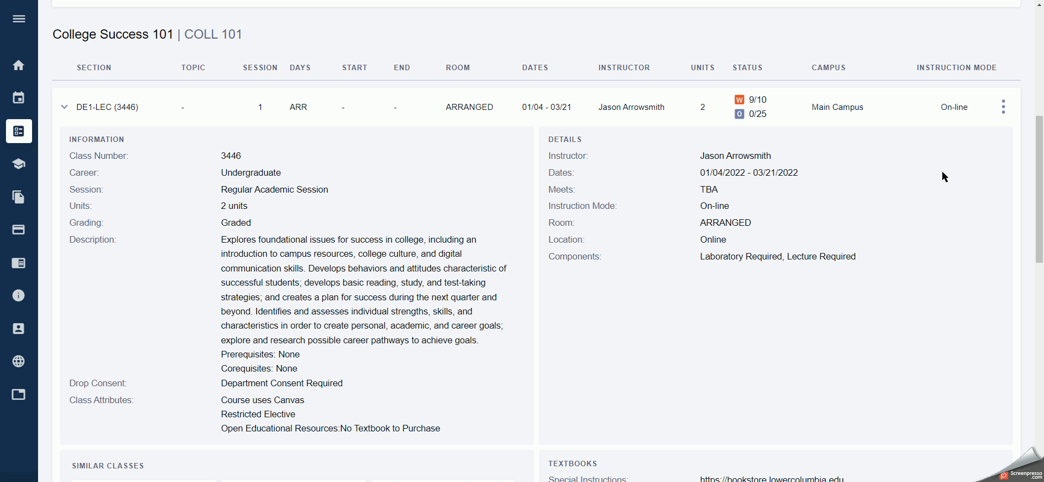
click(64, 106)
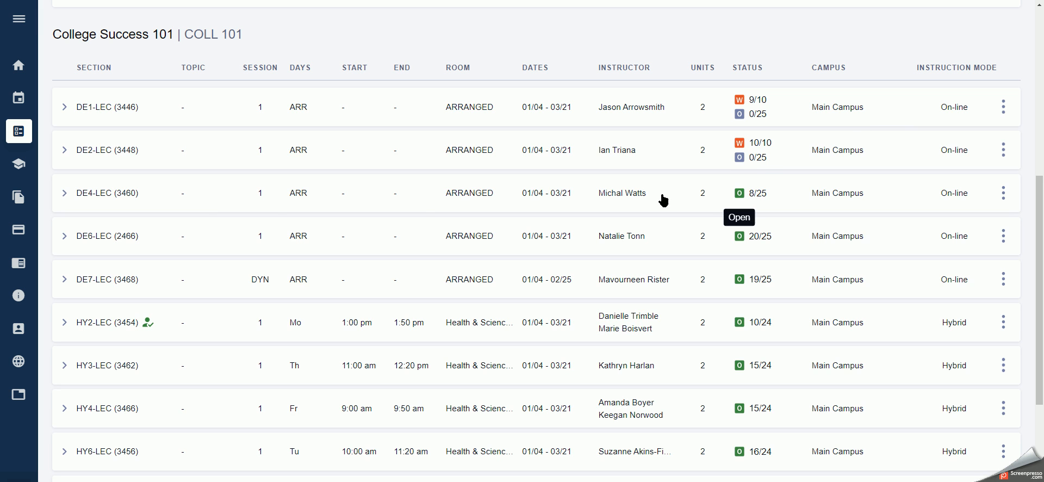
mouse_move(866, 203)
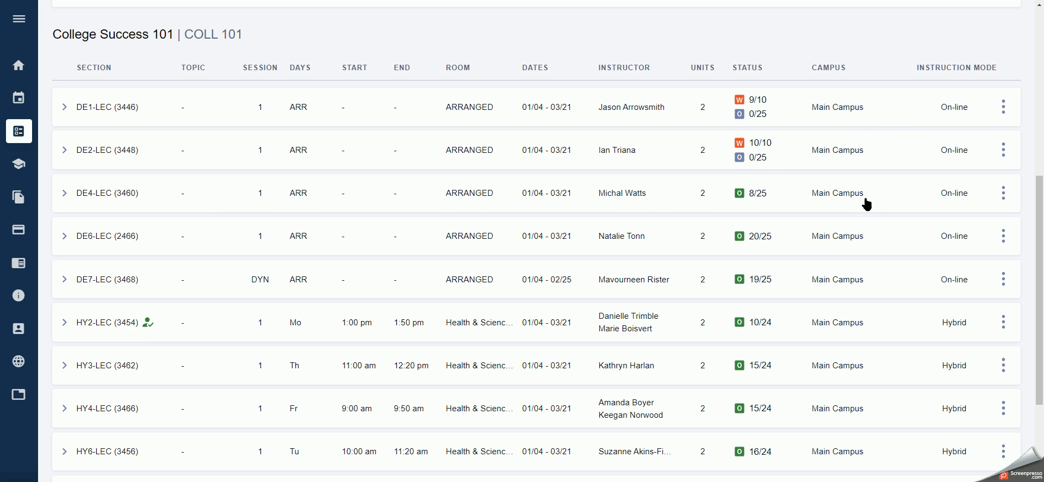
Step: Expand section DE4-LEC (3460), showing 8/25 open seats, and request enrollment
click(65, 193)
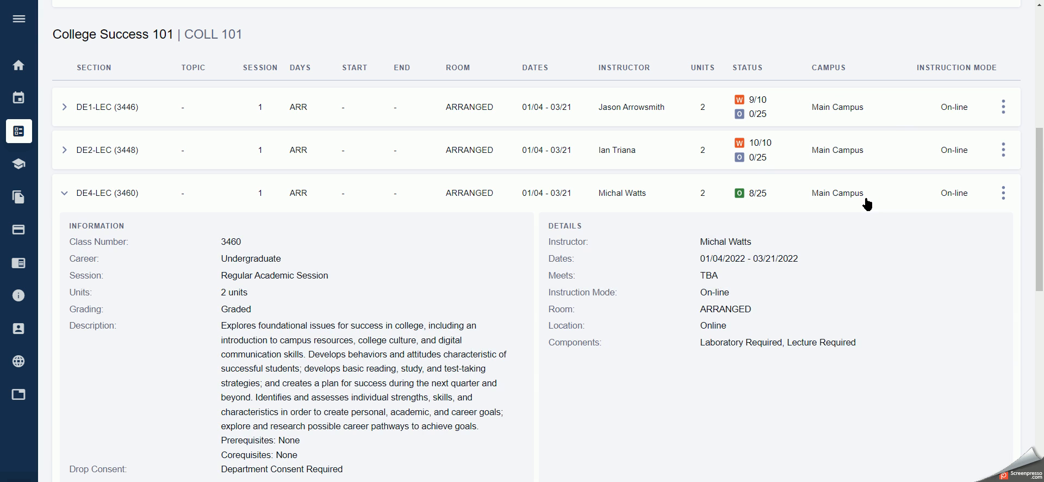
scroll(down, 3)
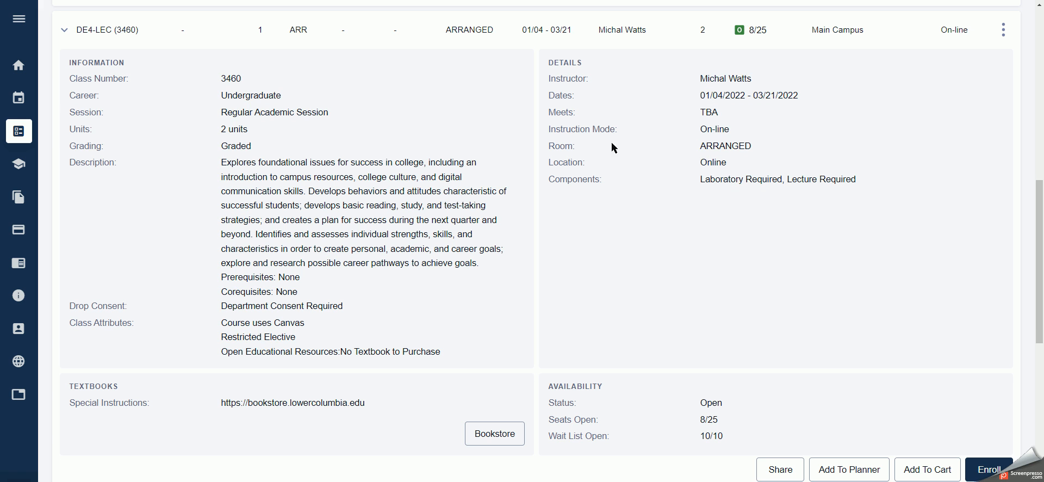
mouse_move(308, 366)
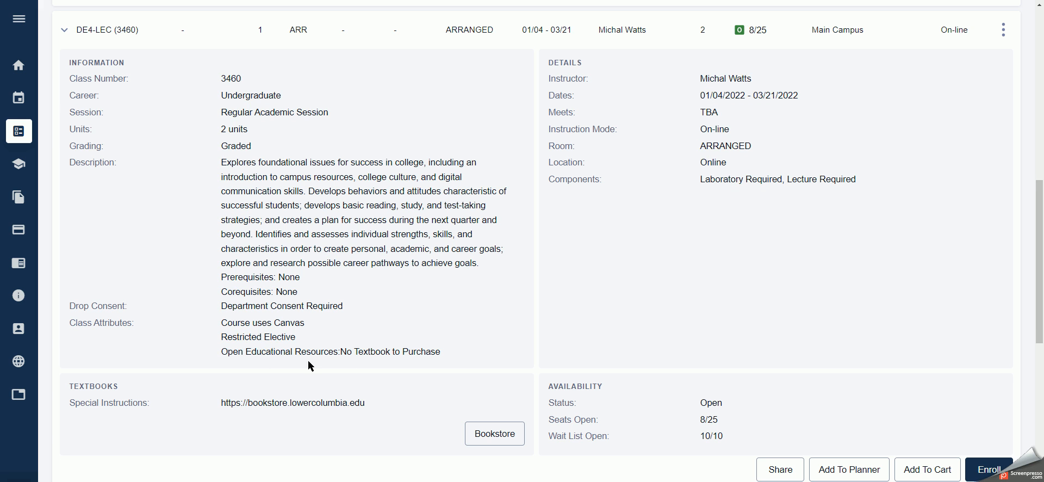
scroll(down, 3)
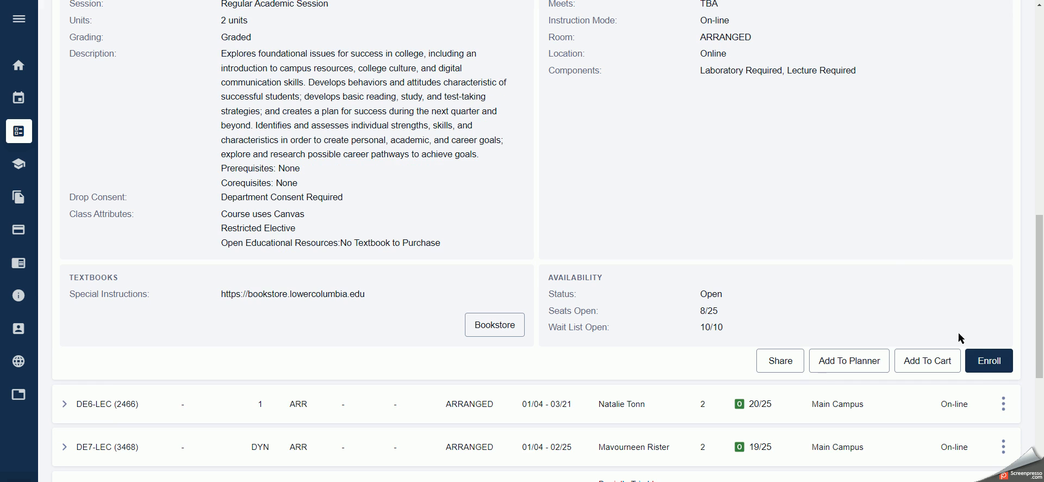
click(988, 360)
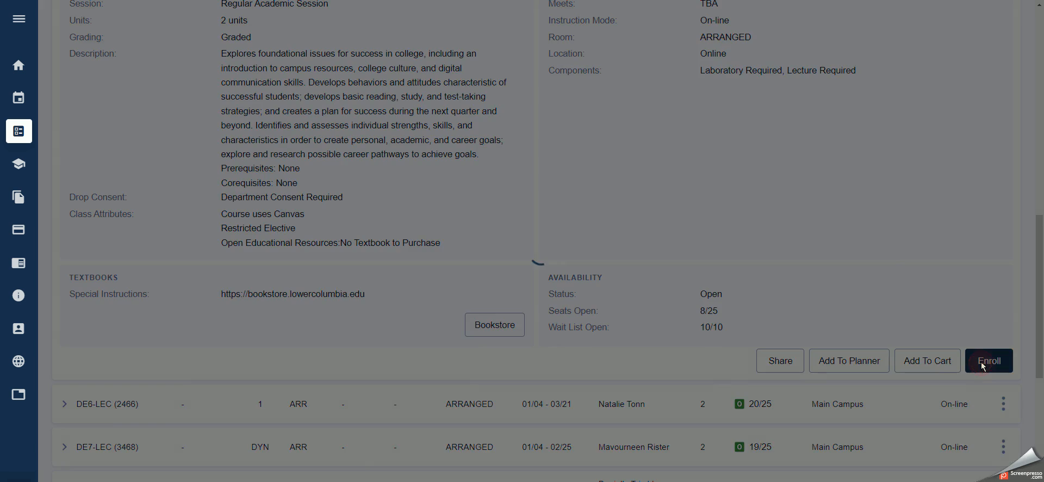
Step: Accept DE4 (3460) with its automatically enrolled lab section DE4L (3461)
click(988, 361)
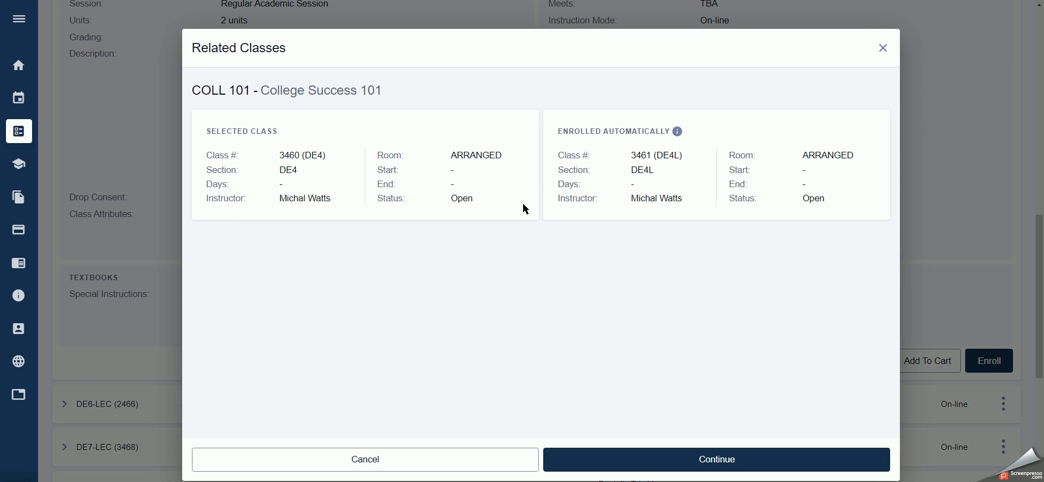
mouse_move(431, 237)
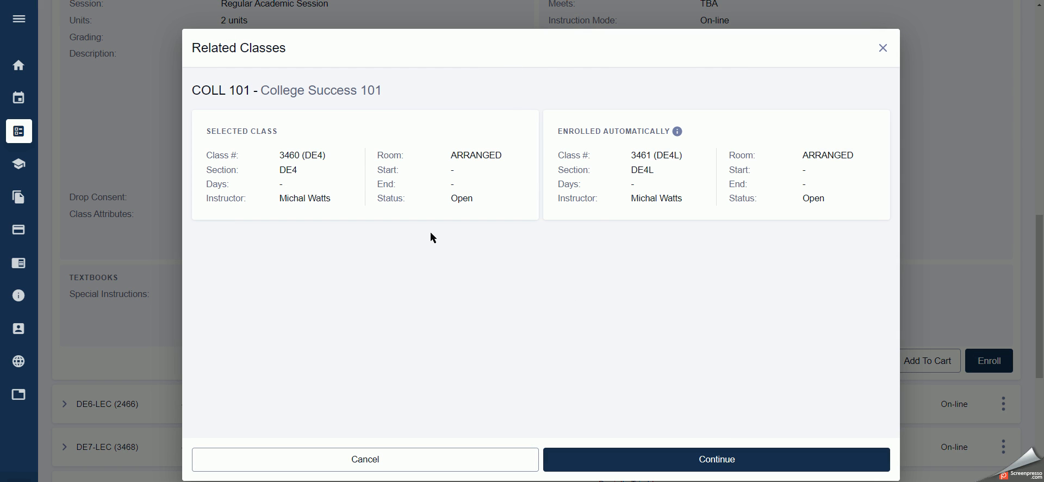
mouse_move(504, 191)
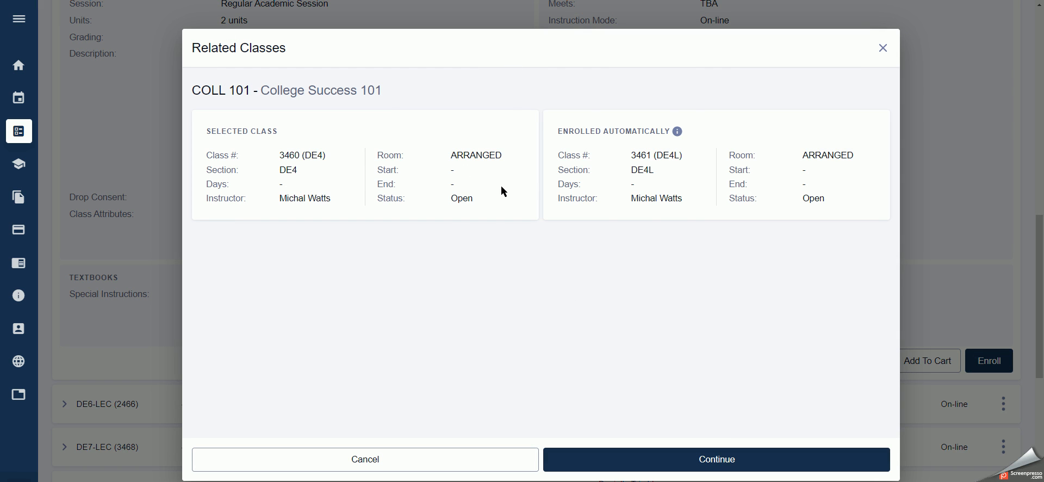
mouse_move(694, 212)
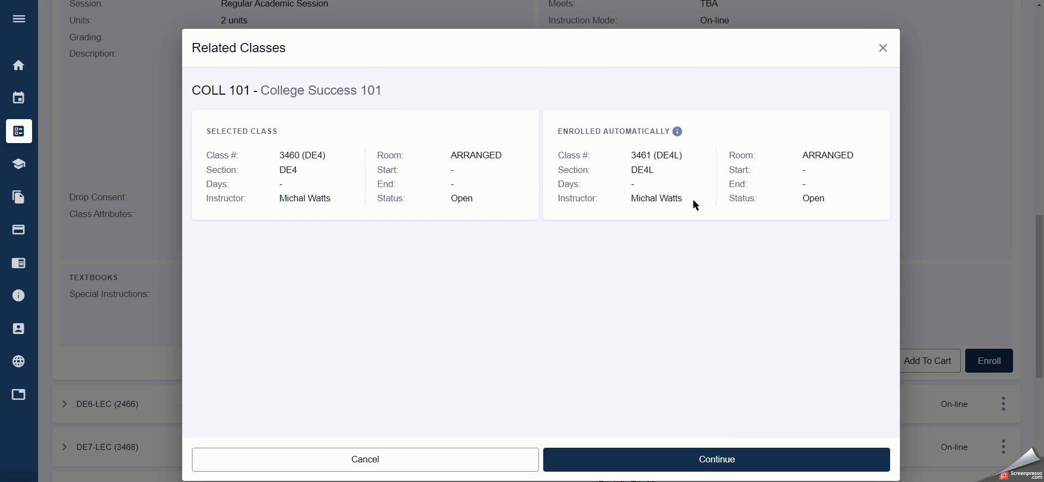
mouse_move(818, 176)
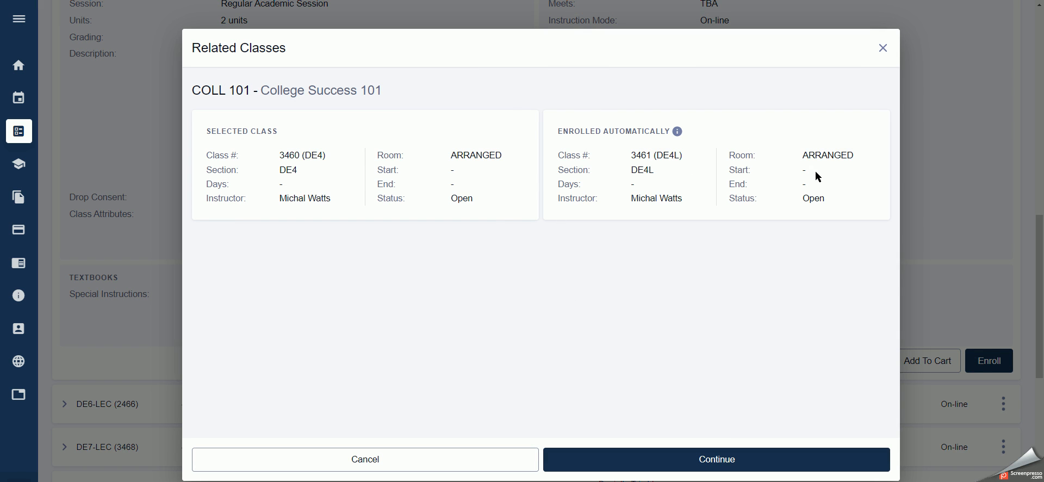
mouse_move(754, 226)
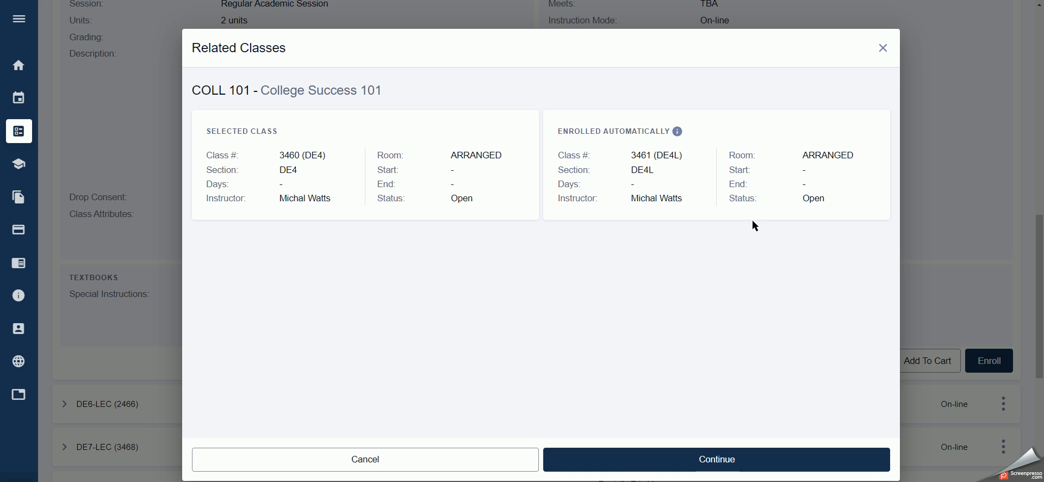
click(717, 459)
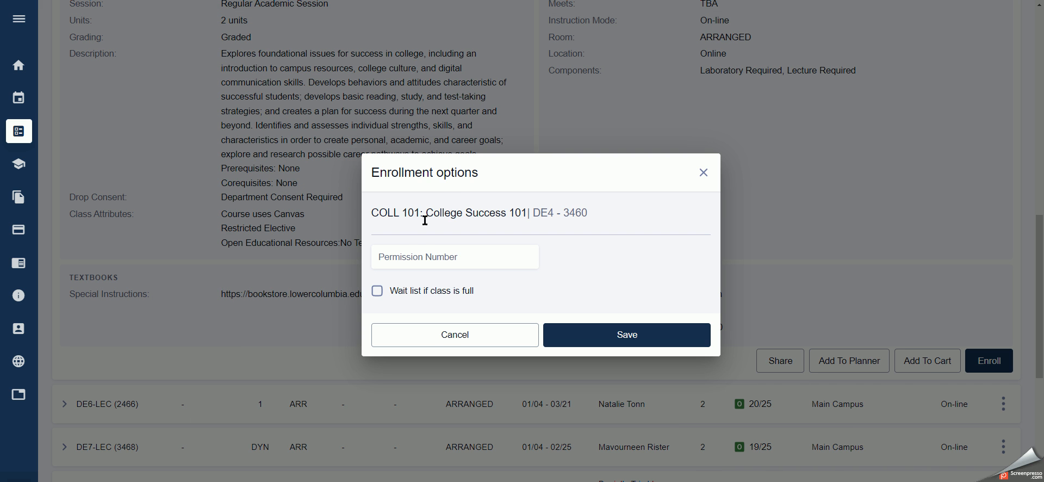
mouse_move(416, 285)
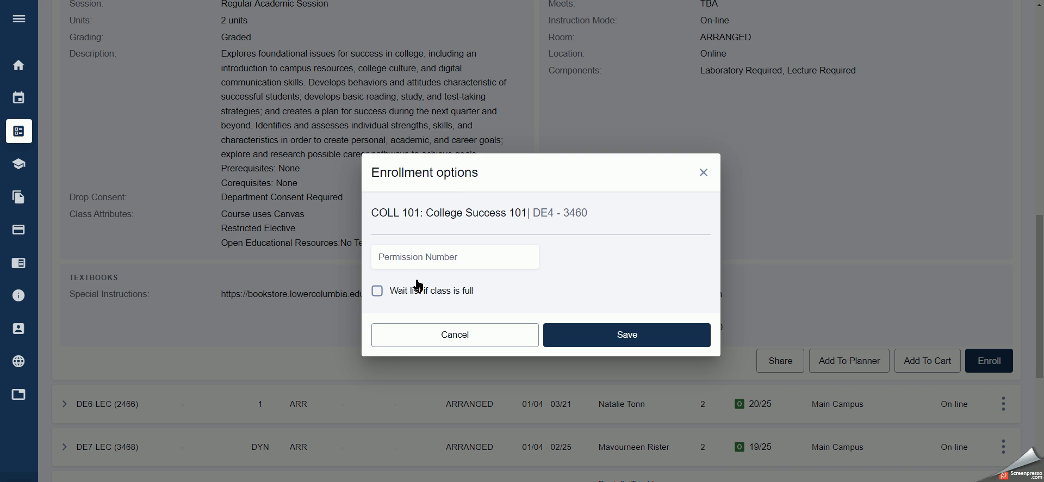
mouse_move(625, 315)
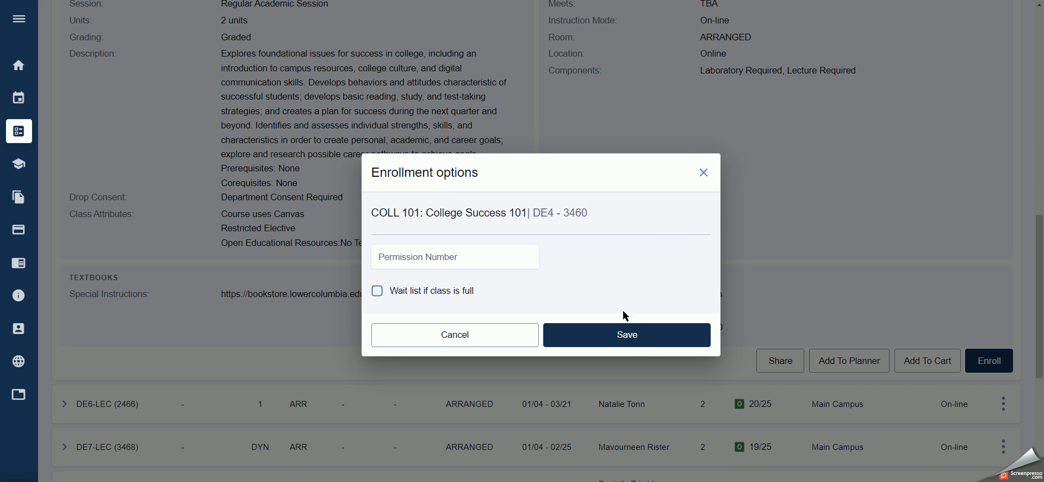
mouse_move(626, 335)
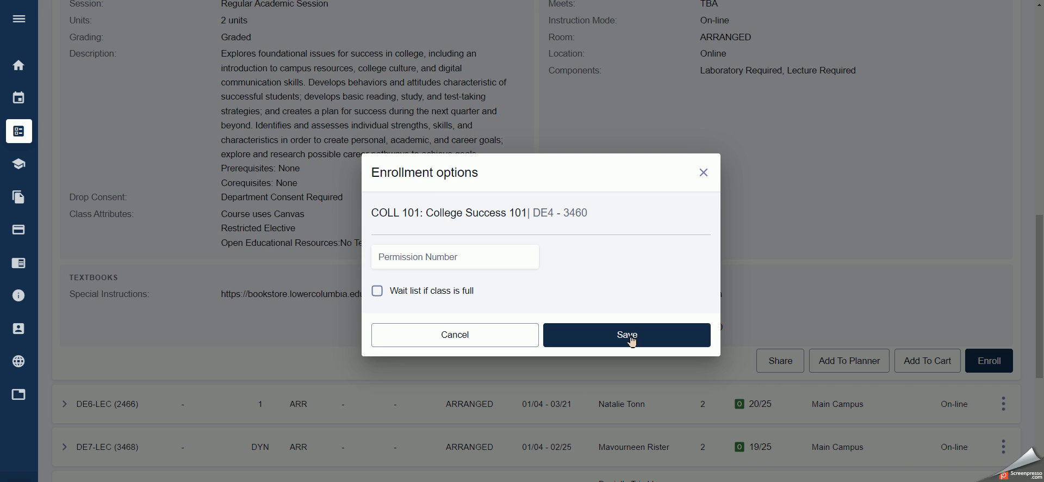
Step: Save the class 3460 enrollment options without a permission number or wait list
click(626, 334)
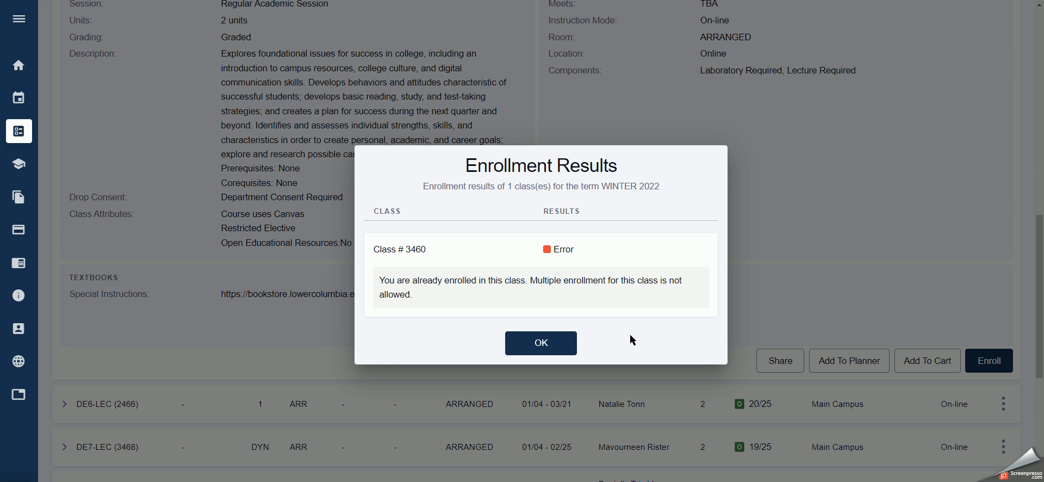
mouse_move(471, 291)
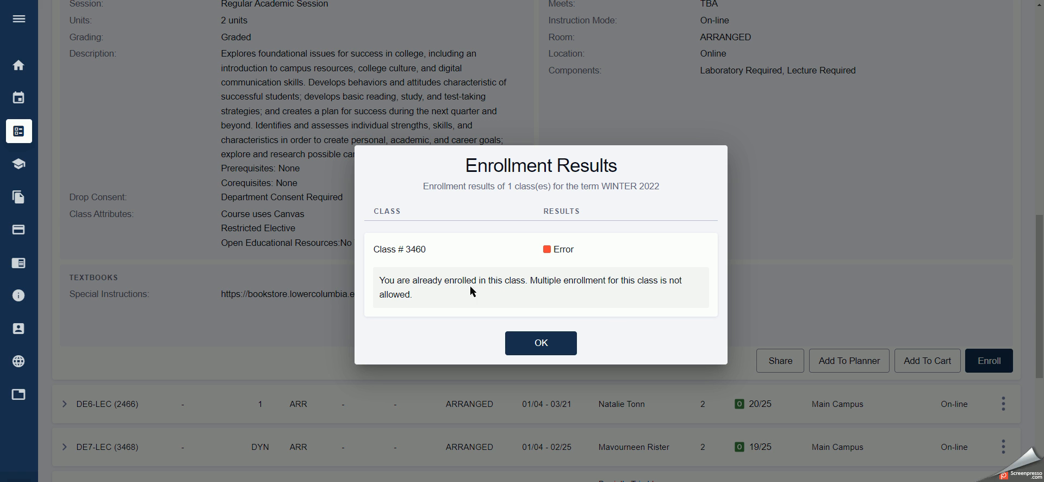
mouse_move(381, 277)
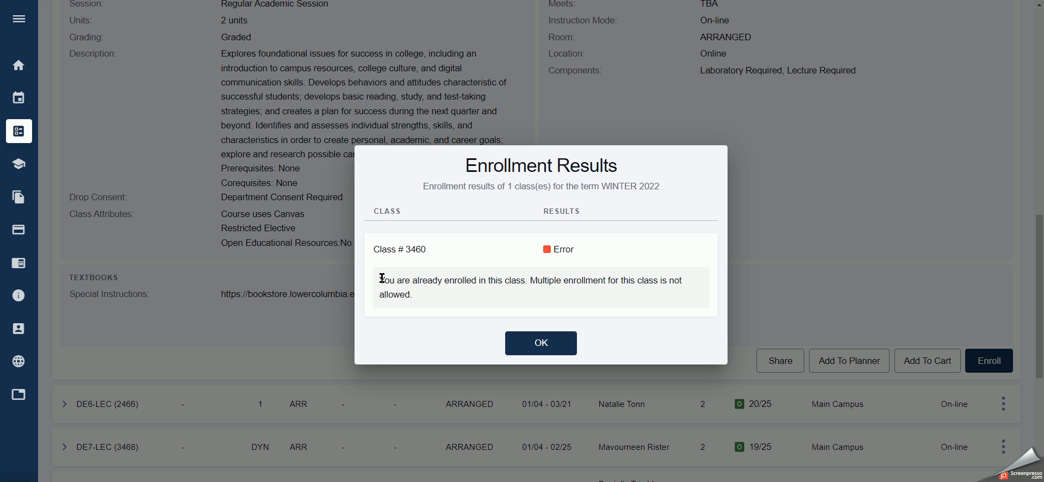
Step: Dismiss the 'already enrolled, multiple enrollment not allowed' results for class 3460
drag(381, 280, 412, 294)
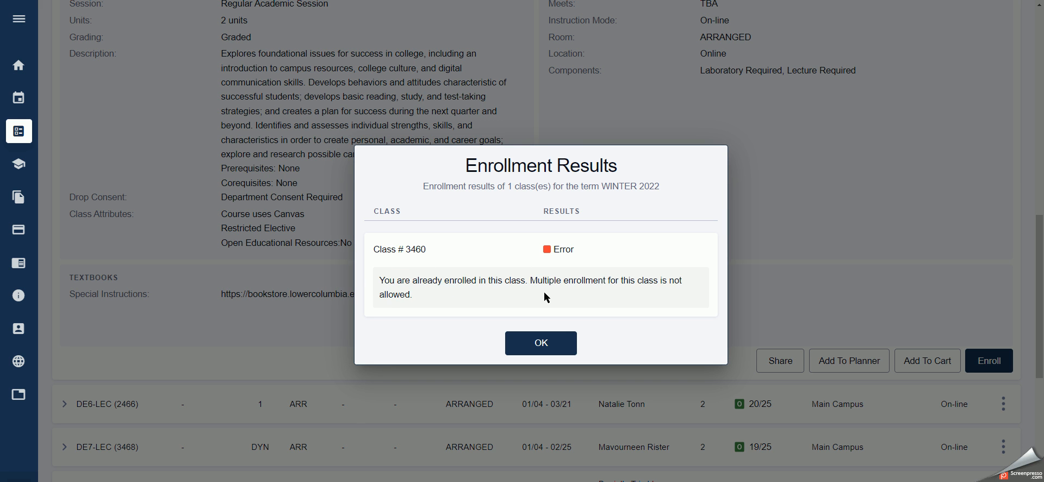
mouse_move(591, 291)
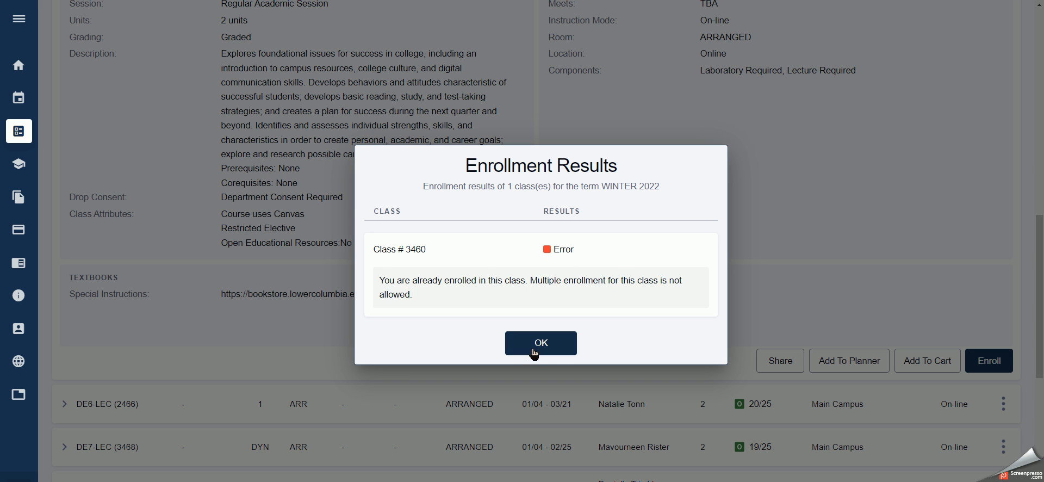
click(540, 343)
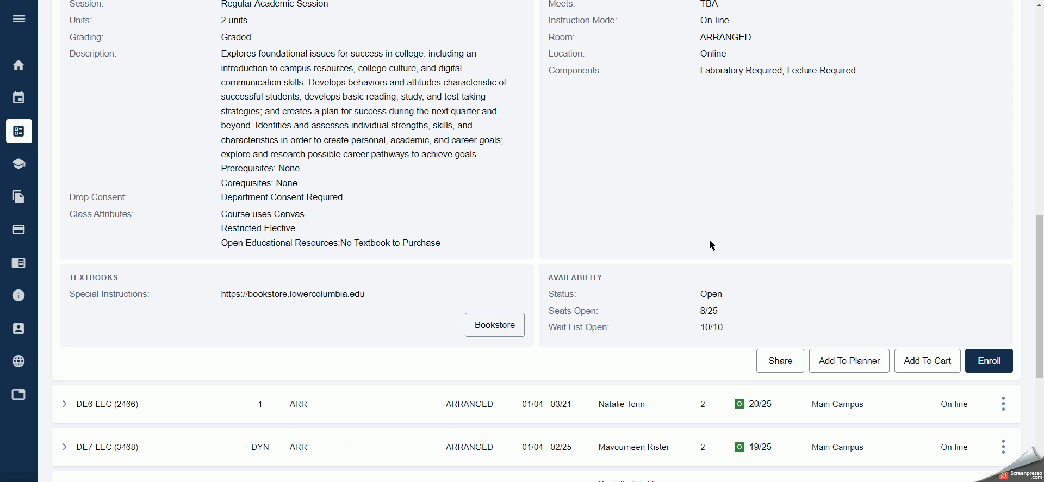
mouse_move(724, 181)
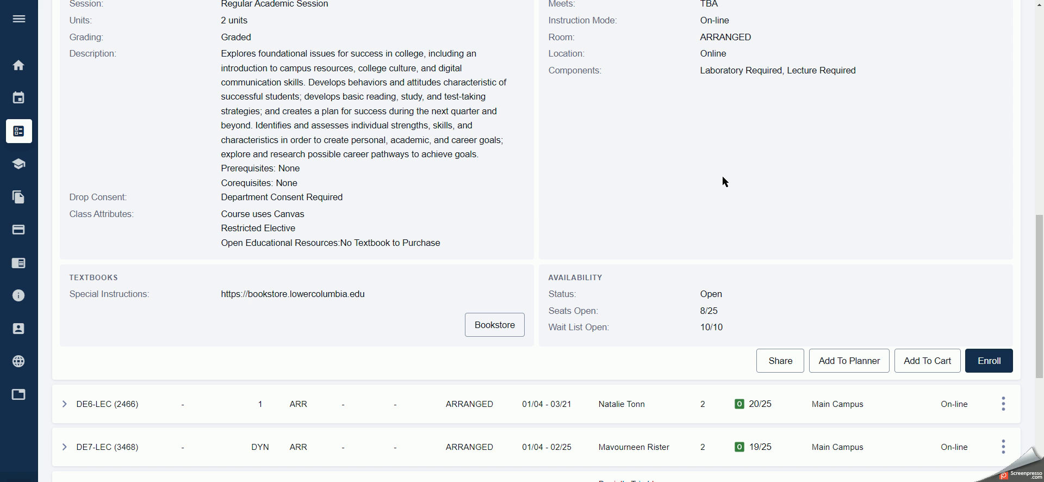
mouse_move(729, 185)
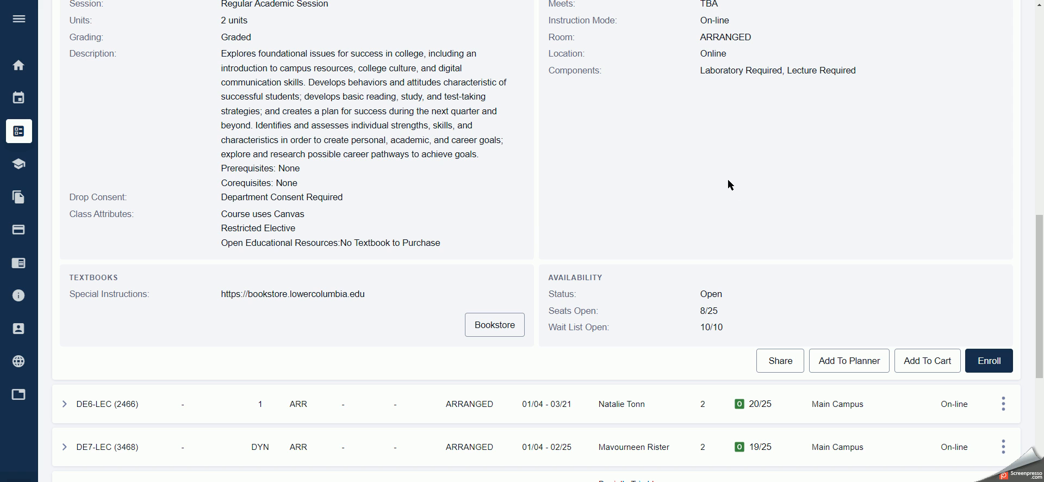
mouse_move(860, 210)
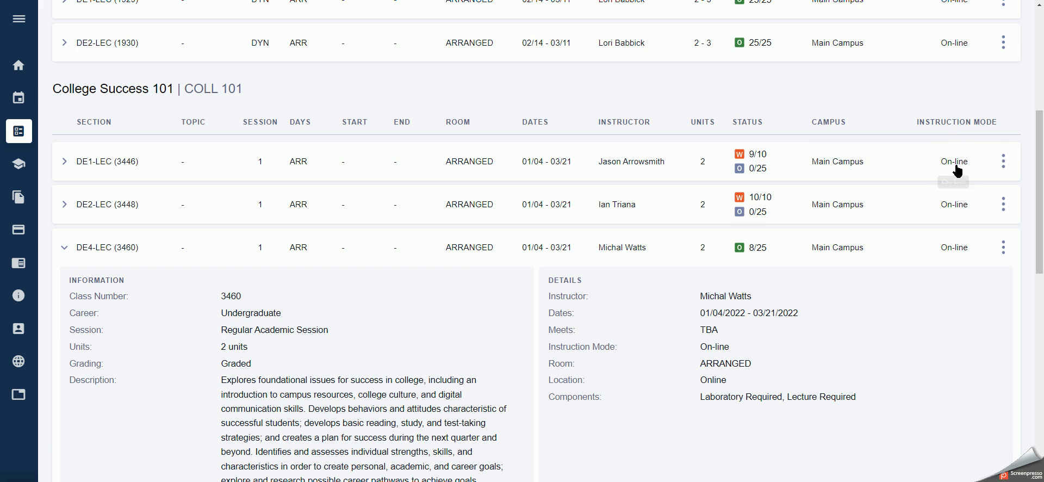
scroll(down, 3)
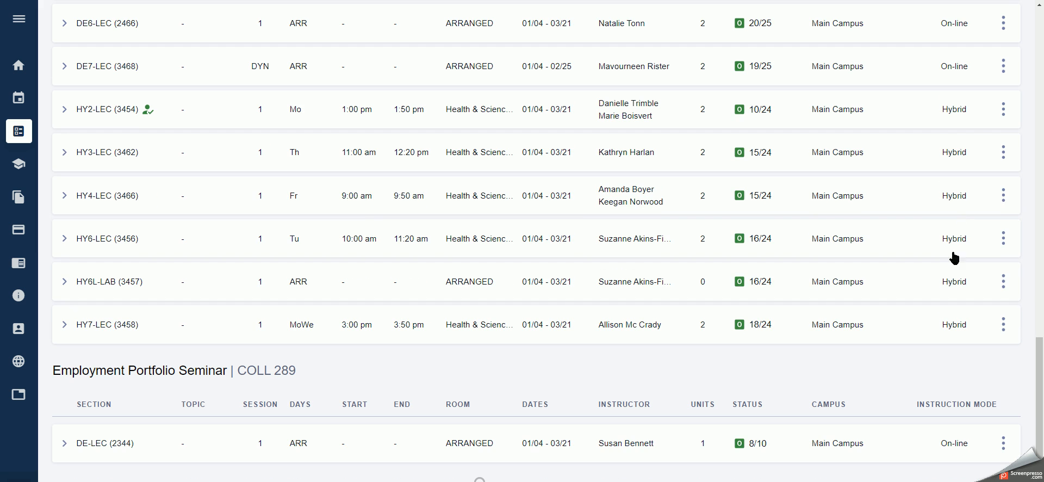
mouse_move(955, 217)
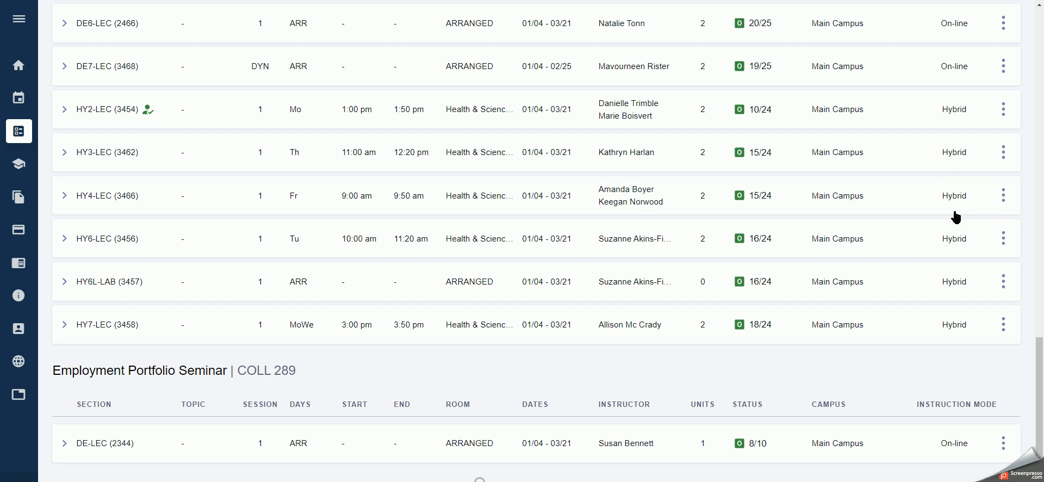